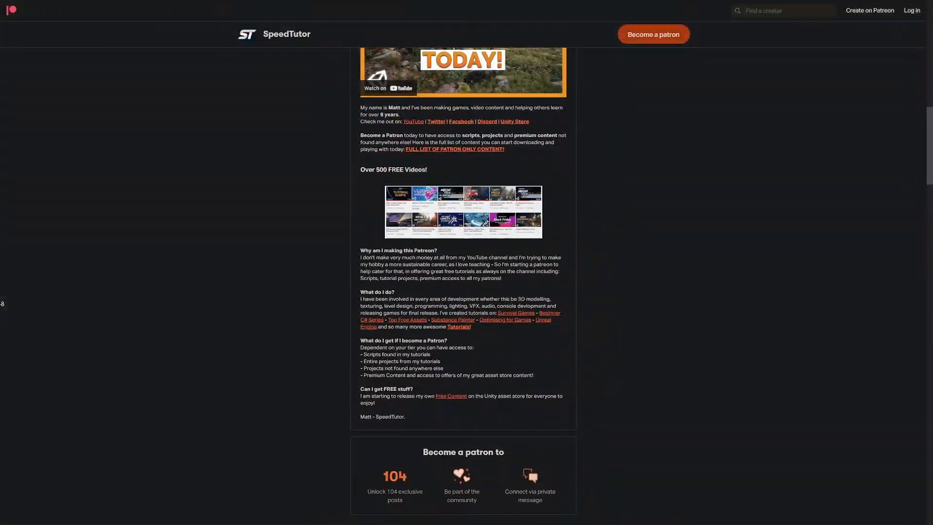
Create a particle system named 'Anime Speed Lines Classic' and reset its transform.
{"action": "scroll", "scroll_direction": "down", "scroll_amount": 3}
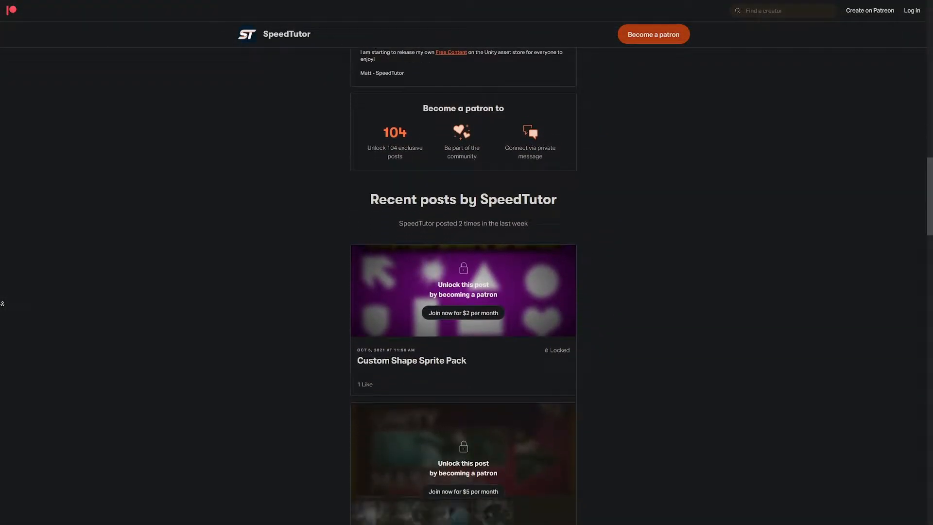
{"action": "scroll", "scroll_direction": "down", "scroll_amount": 3}
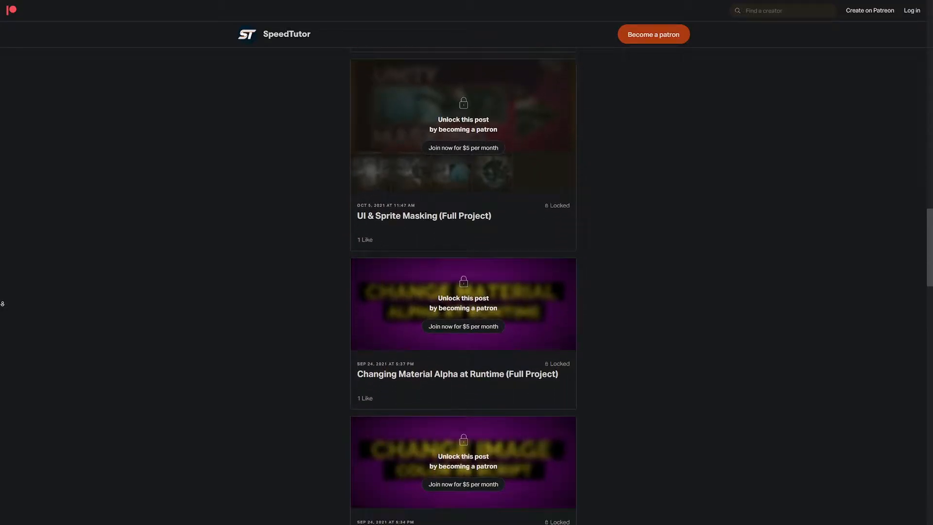
{"action": "scroll", "scroll_direction": "down", "scroll_amount": 3}
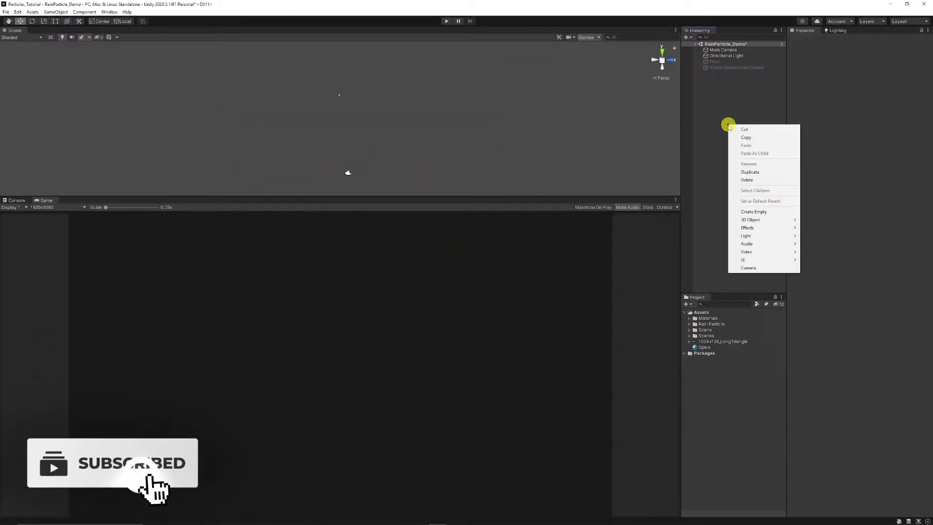
{"action": "mouse_move", "coordinate": [750, 220]}
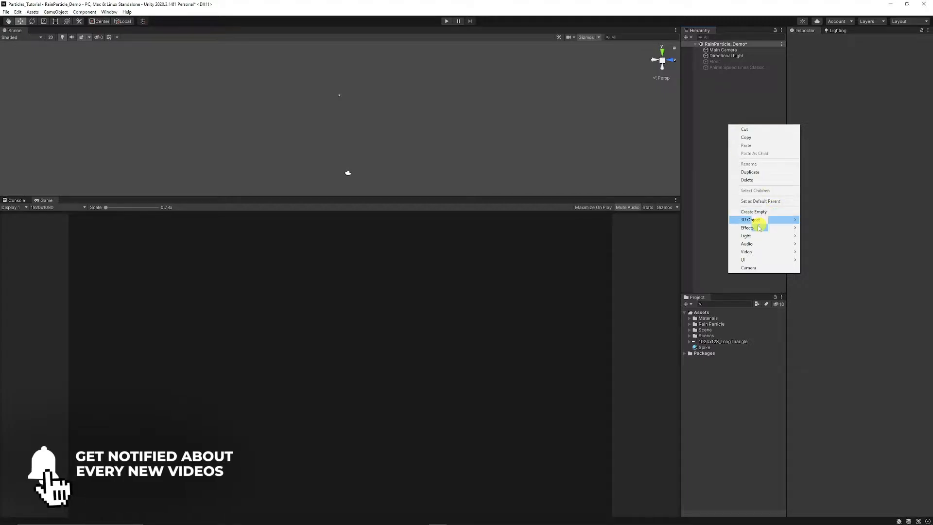
{"action": "mouse_move", "coordinate": [747, 228]}
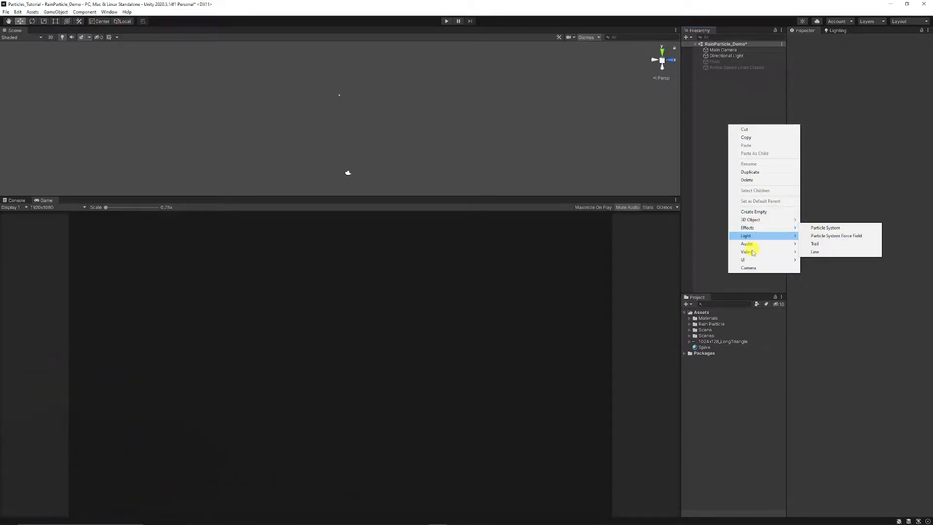
{"action": "left_click", "coordinate": [825, 227]}
{"action": "type", "text": "Anime Speed"}
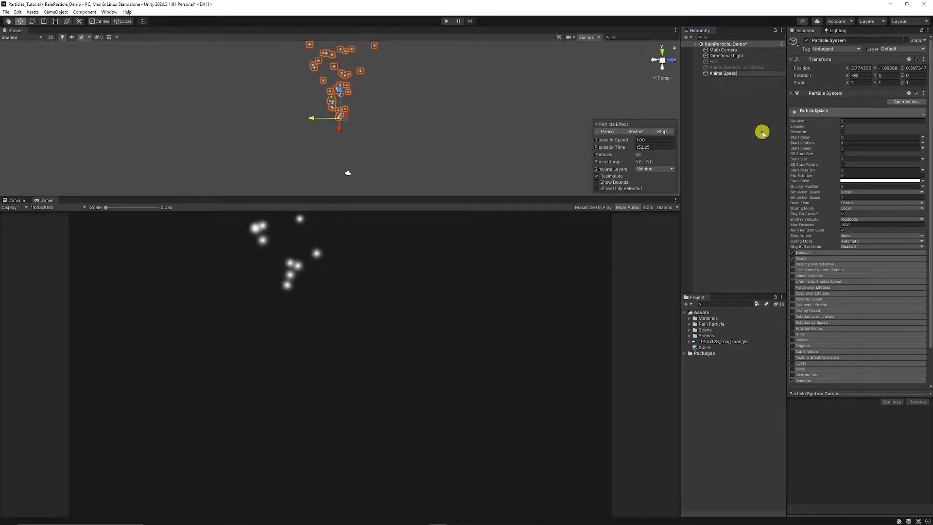
{"action": "left_click", "coordinate": [736, 74]}
{"action": "type", "text": " Lines Classic"}
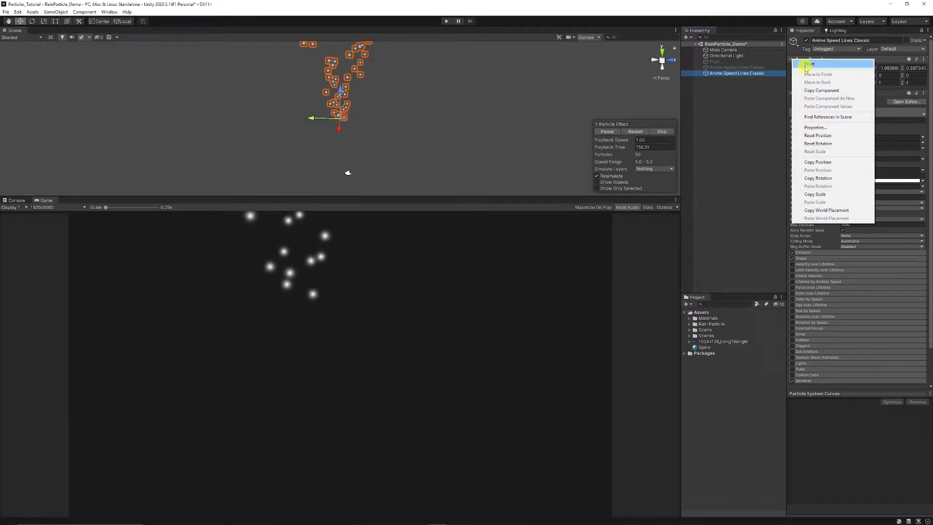
{"action": "left_click", "coordinate": [809, 63]}
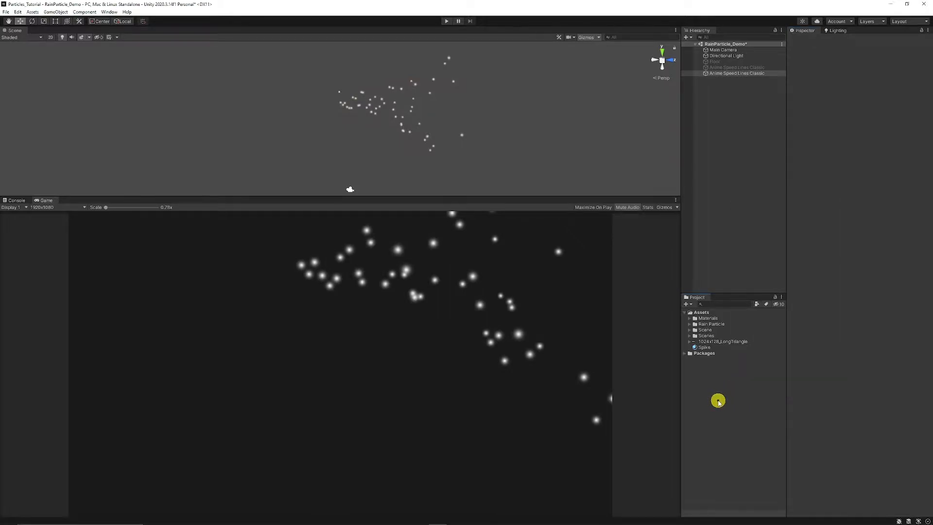
Review the Spike material's rendering mode, then view the 1024x128_LongTriangle texture's import settings.
{"action": "right_click", "coordinate": [717, 400]}
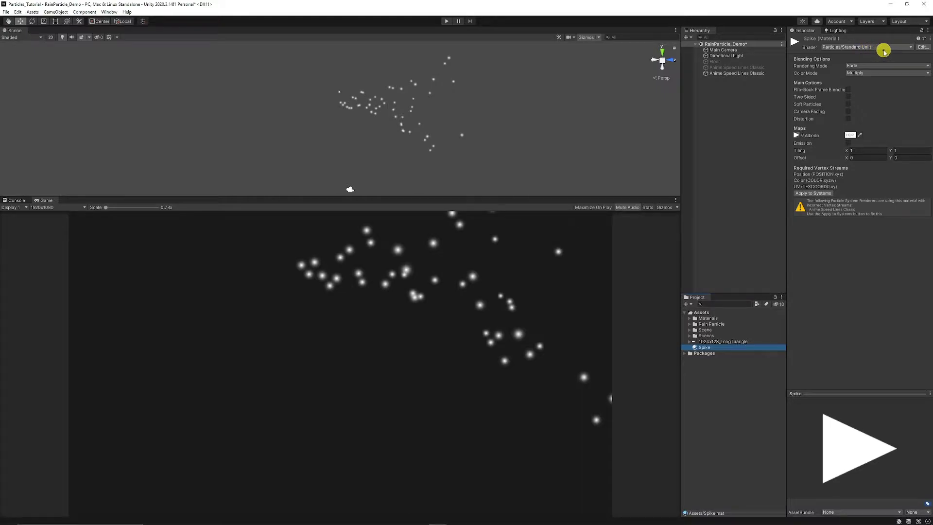
{"action": "mouse_move", "coordinate": [854, 66]}
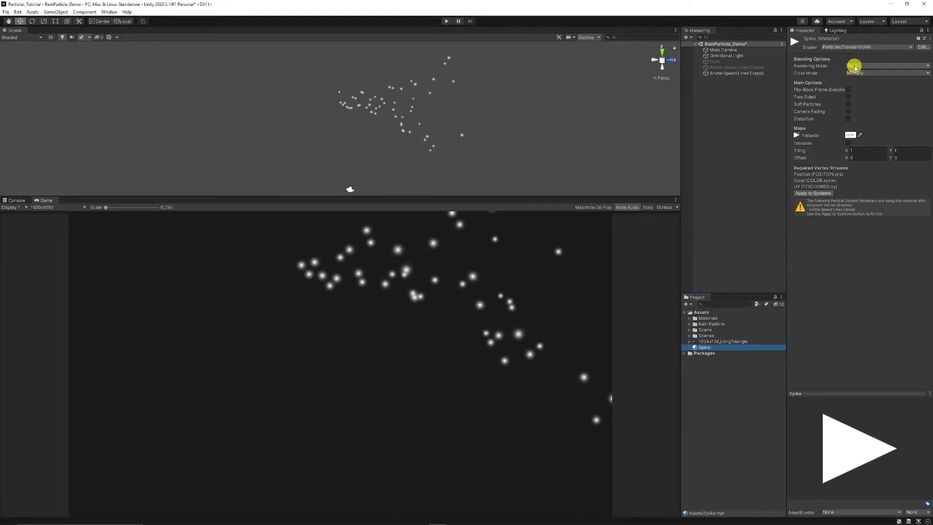
{"action": "left_click", "coordinate": [886, 65]}
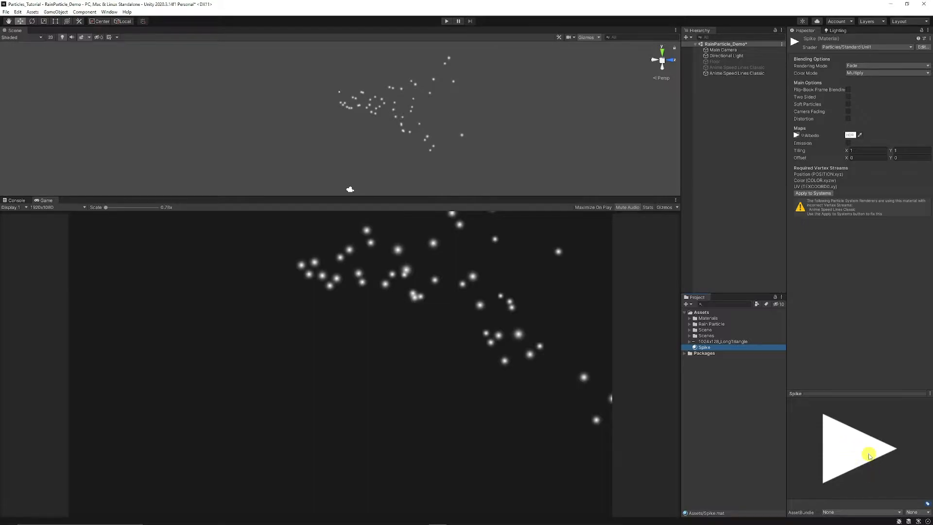
{"action": "left_click", "coordinate": [721, 341]}
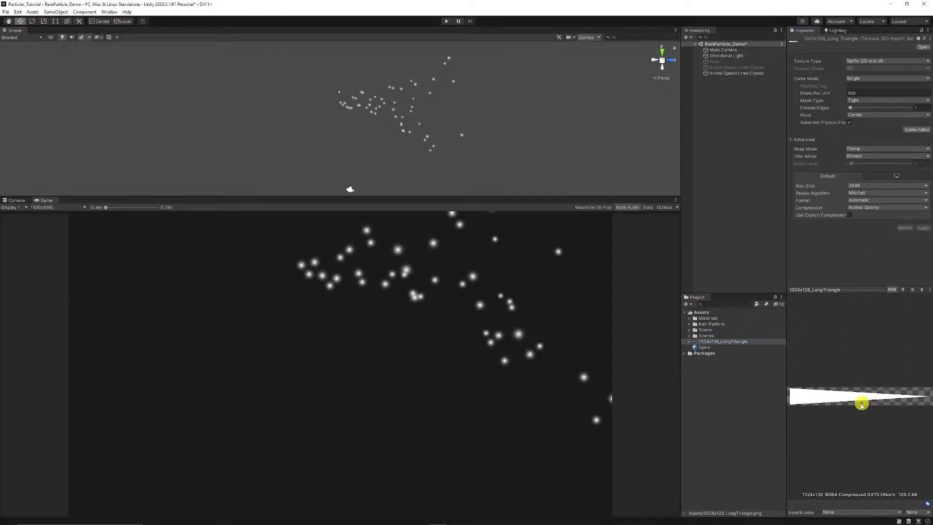
{"action": "mouse_move", "coordinate": [885, 402]}
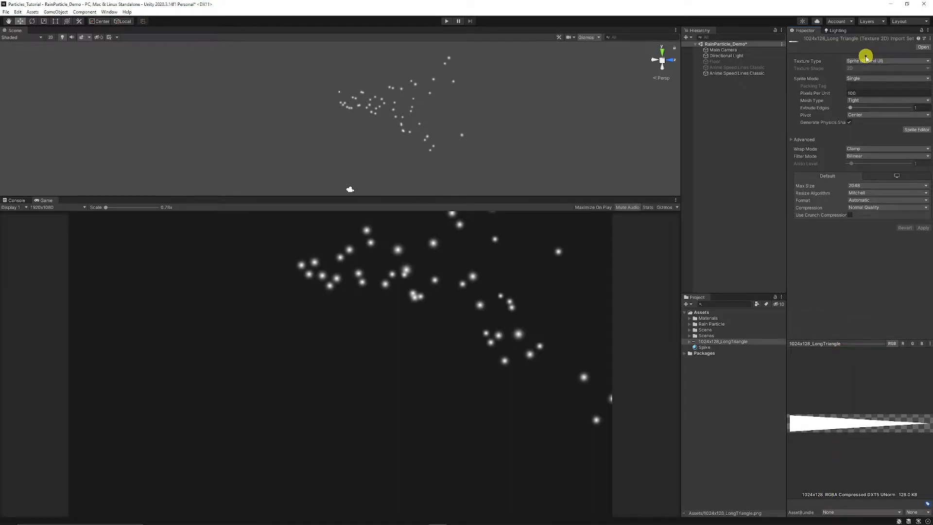
{"action": "left_click", "coordinate": [736, 73]}
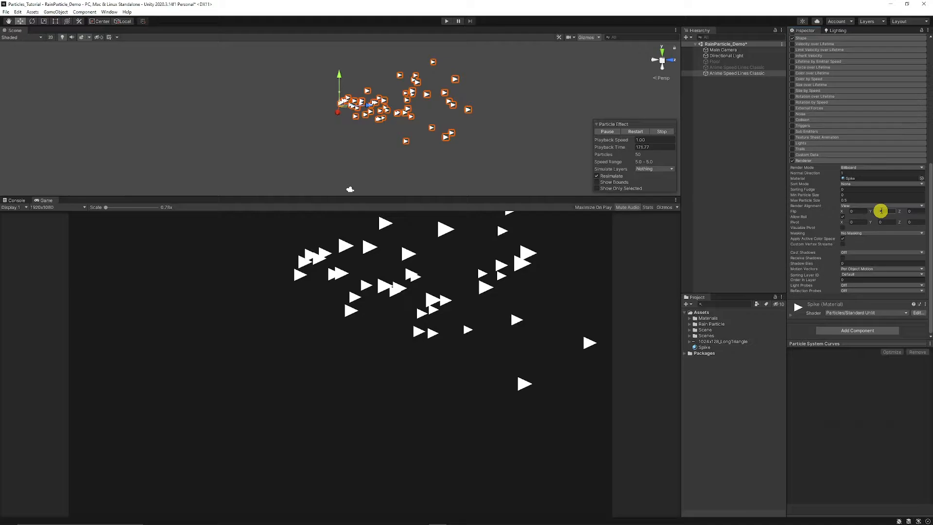
Set the Renderer to Stretched Billboard and adjust Length Scale for streaked triangles.
{"action": "left_click", "coordinate": [880, 167]}
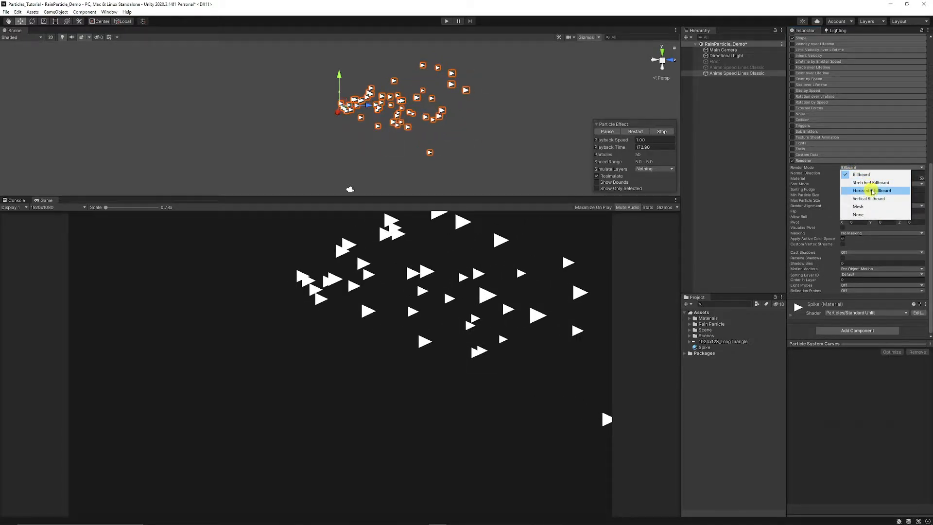
{"action": "mouse_move", "coordinate": [874, 183]}
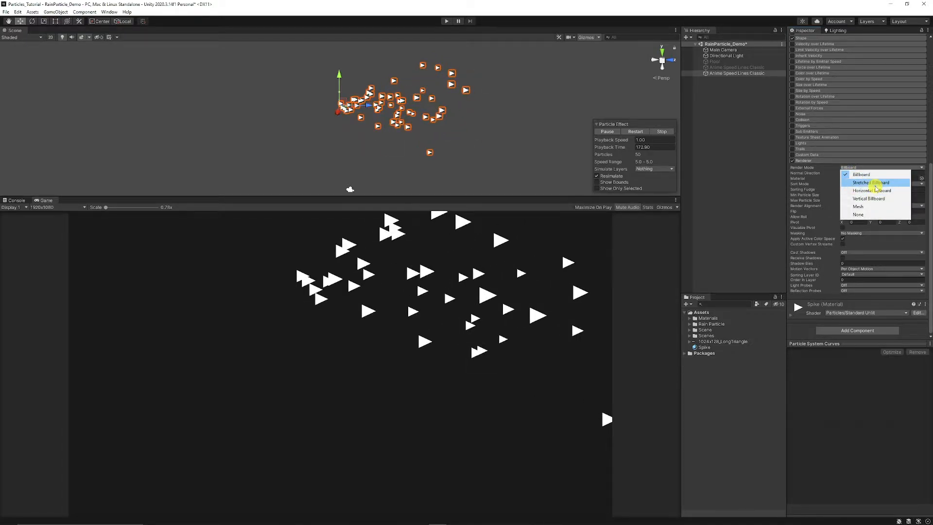
{"action": "left_click", "coordinate": [875, 182]}
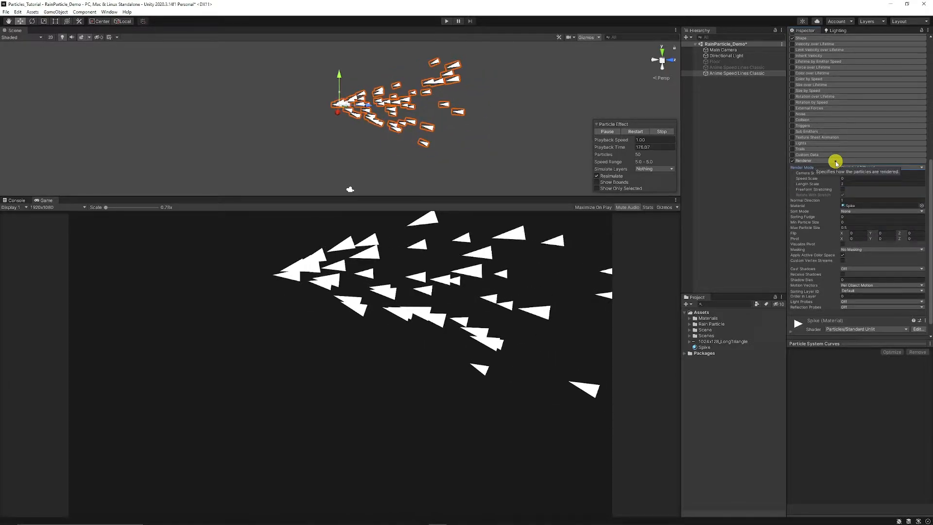
{"action": "left_click", "coordinate": [738, 72]}
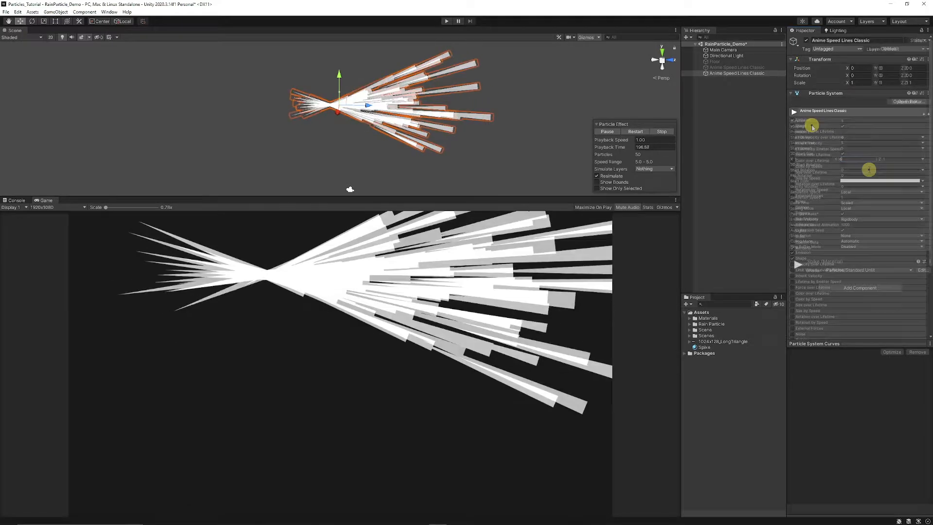
Use a Circle emitter shape rotated 90° on Y and set its Radius Thickness for a hollow ring.
{"action": "left_click", "coordinate": [880, 132]}
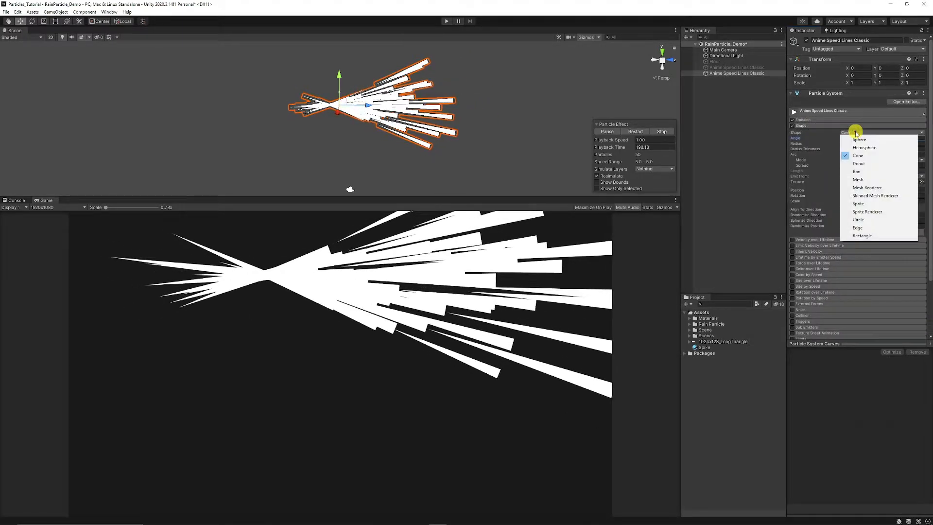
{"action": "left_click", "coordinate": [858, 219]}
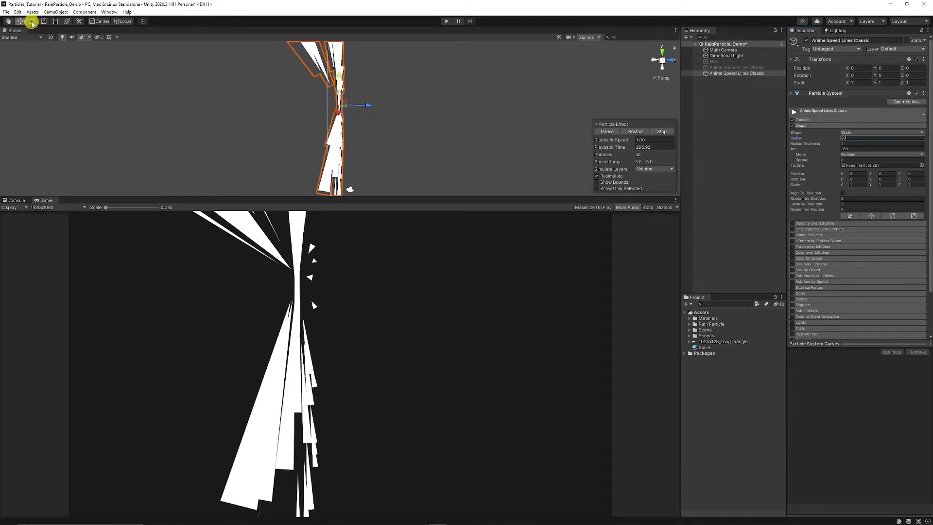
{"action": "left_click", "coordinate": [34, 20]}
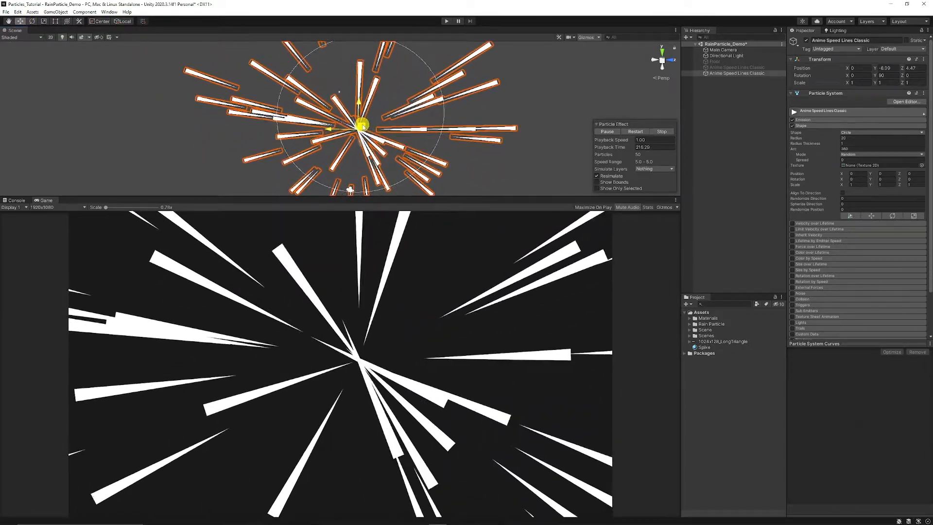
{"action": "left_click", "coordinate": [863, 144]}
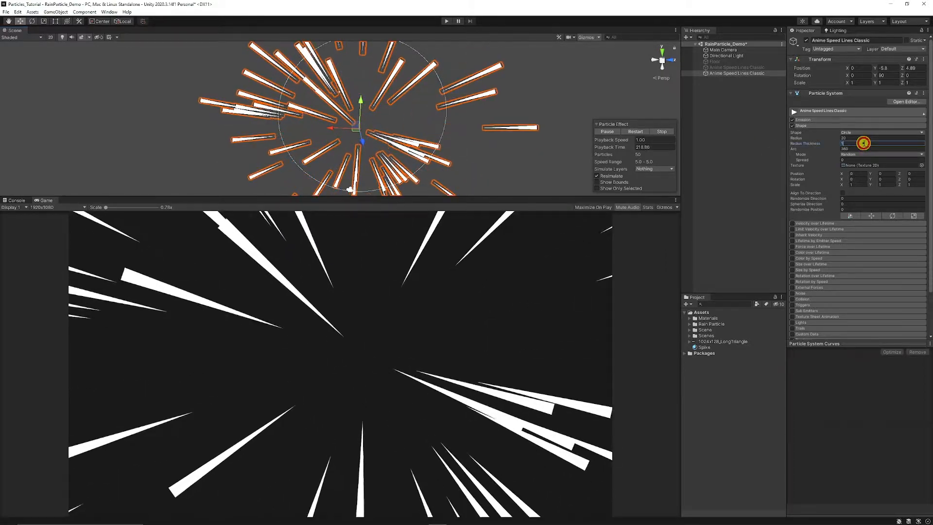
{"action": "left_click", "coordinate": [863, 142]}
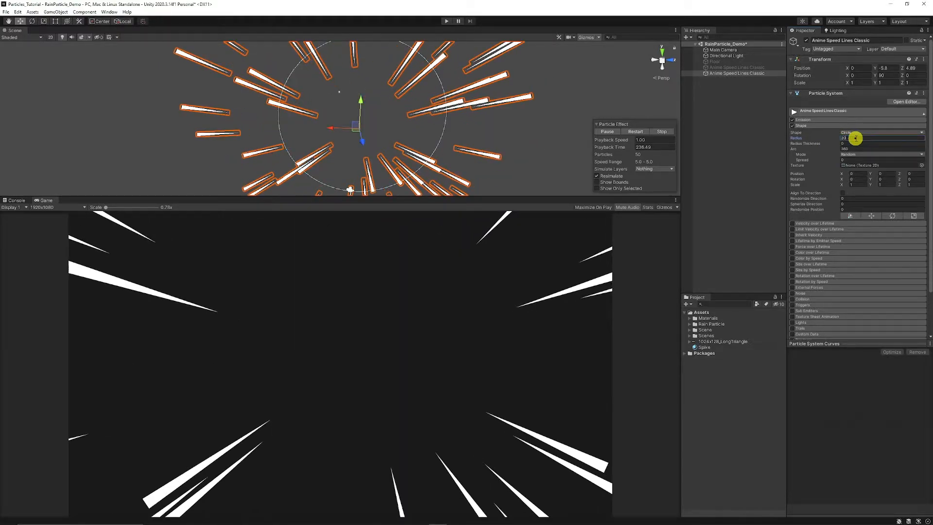
Enable Looping in the main module, restart the preview, and raise Start Speed to 15.
{"action": "left_click", "coordinate": [802, 119]}
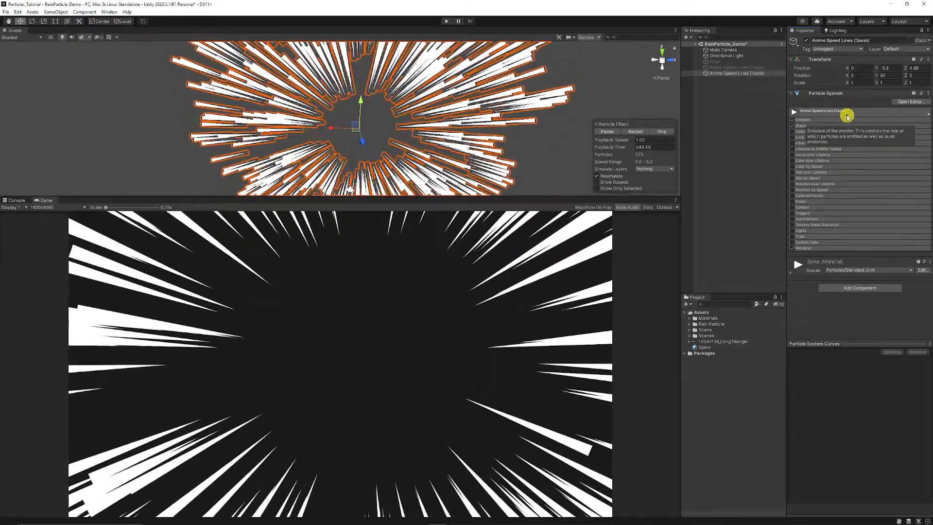
{"action": "left_click", "coordinate": [820, 111]}
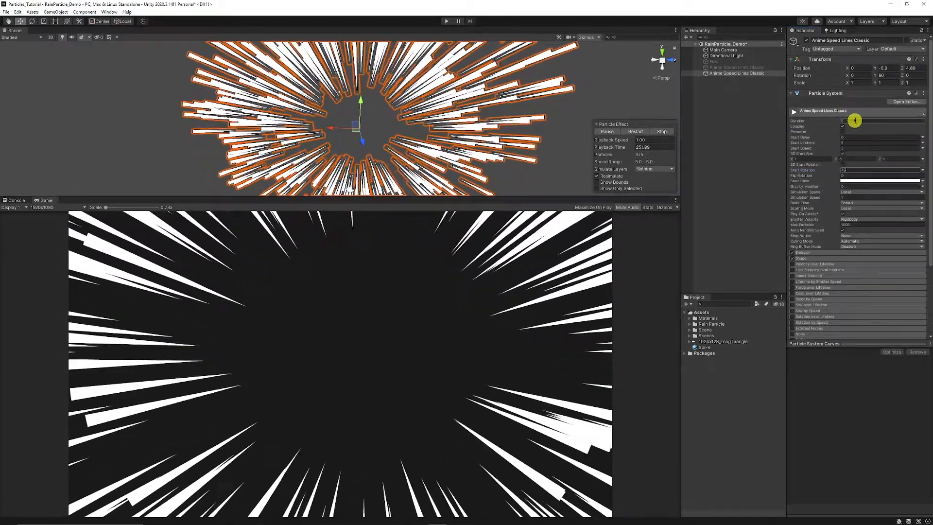
{"action": "left_click", "coordinate": [661, 131]}
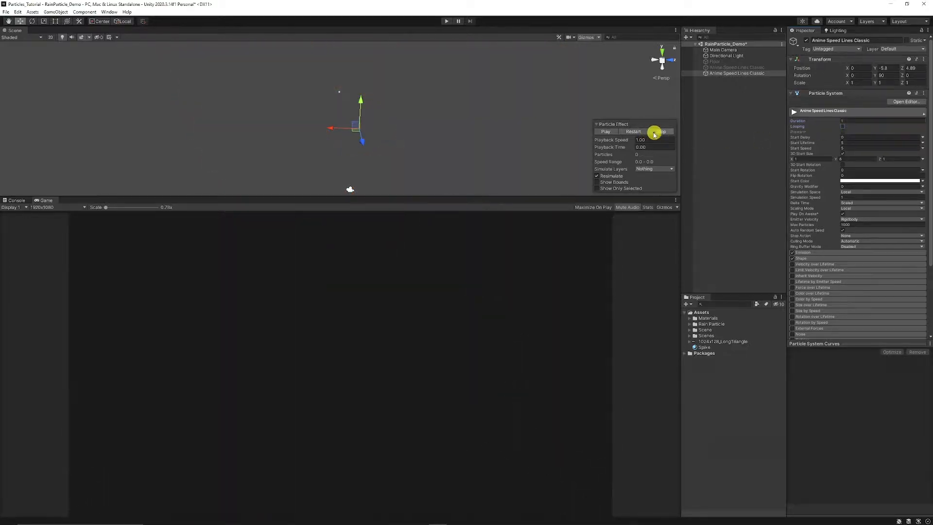
{"action": "left_click", "coordinate": [605, 130]}
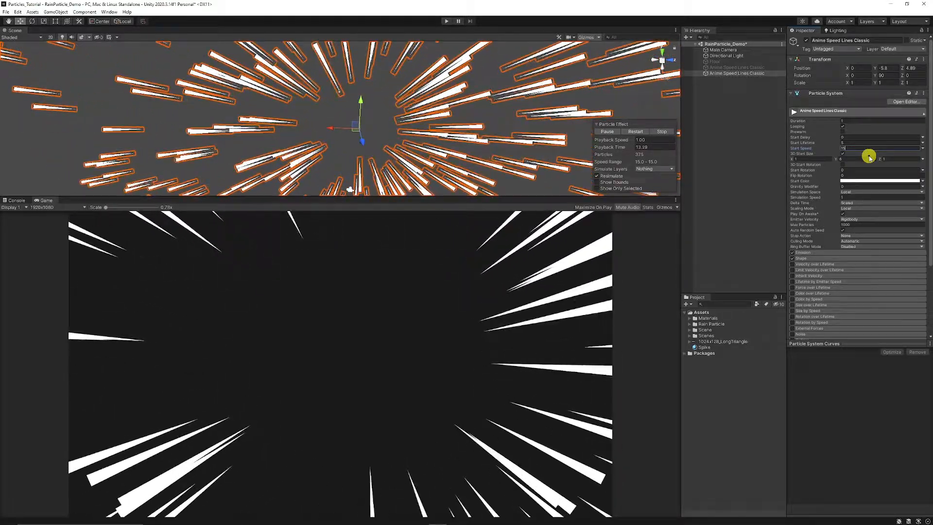
{"action": "left_click", "coordinate": [844, 143]}
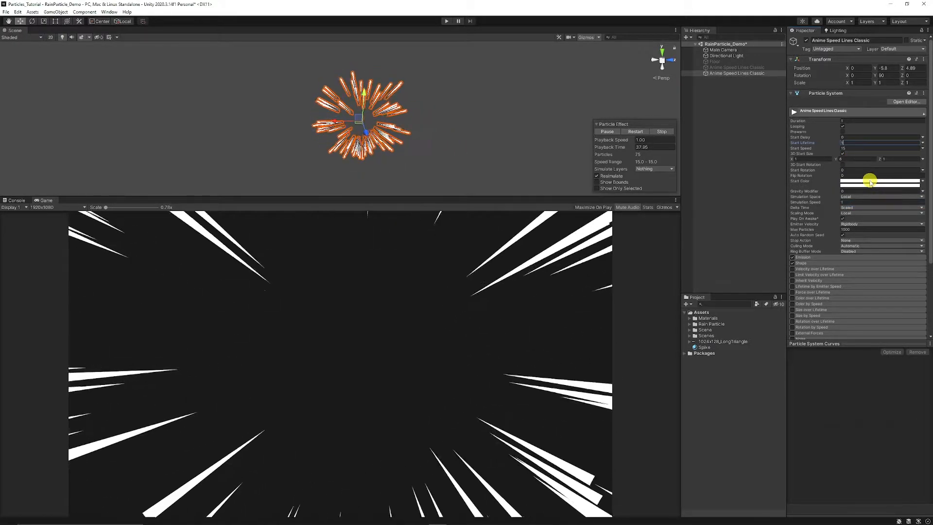
Make Start Color red and add a Color over Lifetime alpha fade in the Gradient Editor.
{"action": "left_click", "coordinate": [881, 180]}
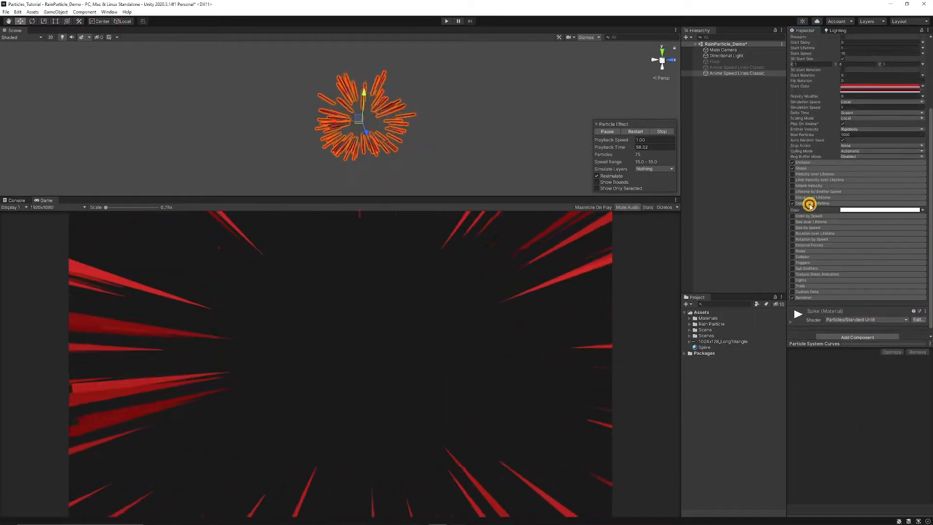
{"action": "left_click", "coordinate": [880, 210]}
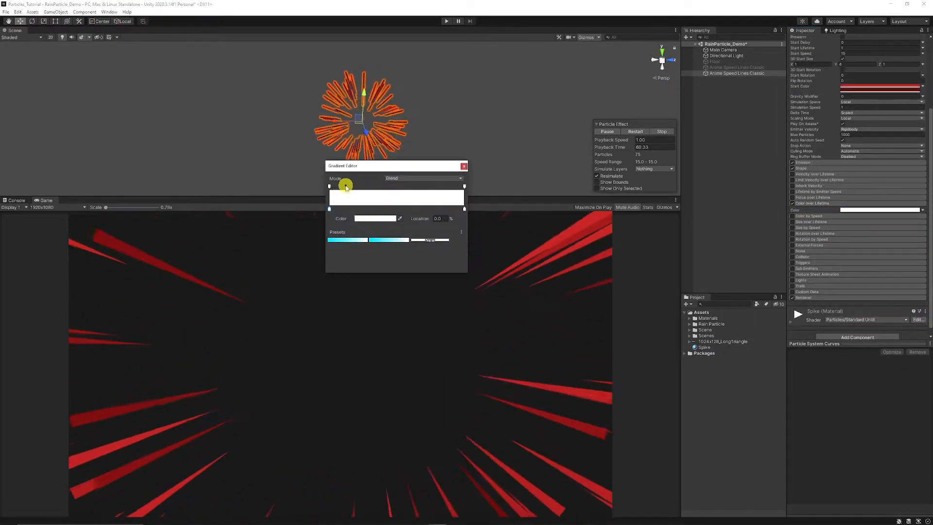
{"action": "left_click", "coordinate": [463, 186]}
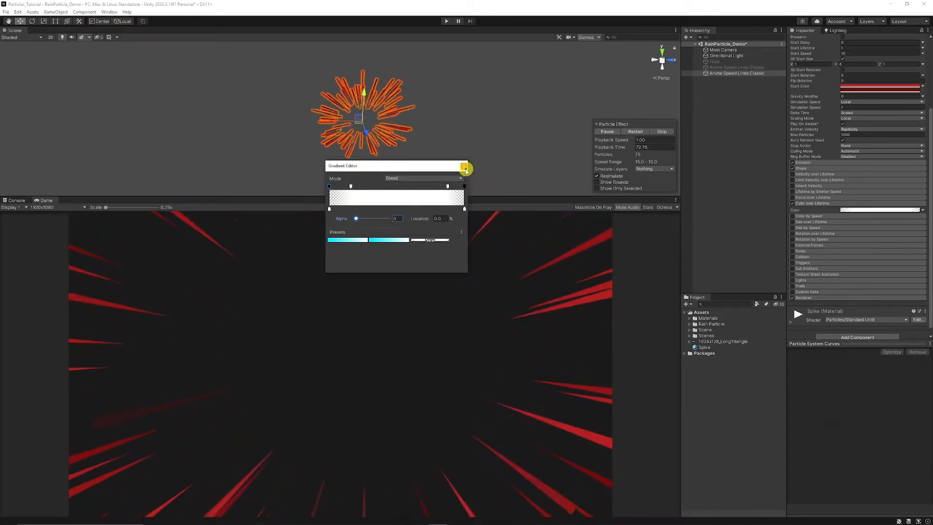
{"action": "left_click", "coordinate": [463, 165]}
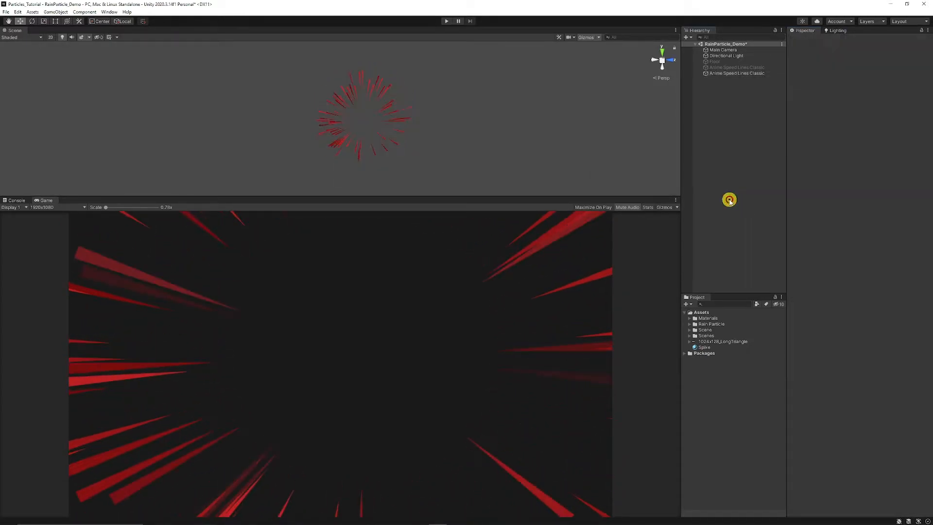
{"action": "left_click", "coordinate": [736, 73]}
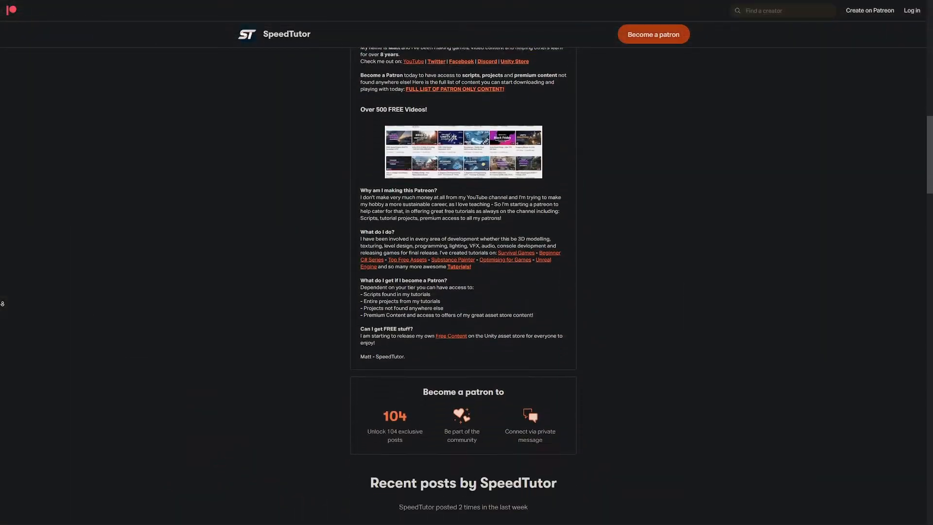
Scroll the SpeedTutor Patreon page down to the Recent posts list.
{"action": "scroll", "scroll_direction": "down", "scroll_amount": 3}
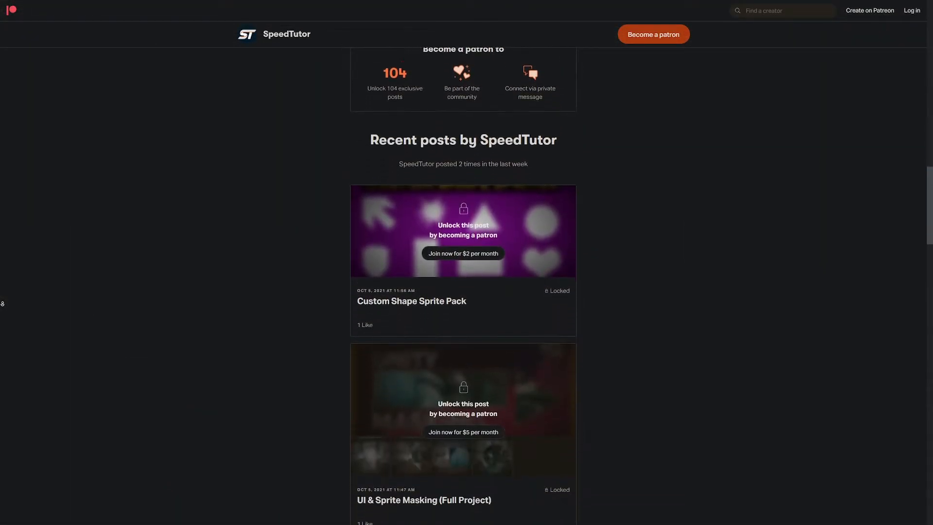
{"action": "scroll", "scroll_direction": "down", "scroll_amount": 3}
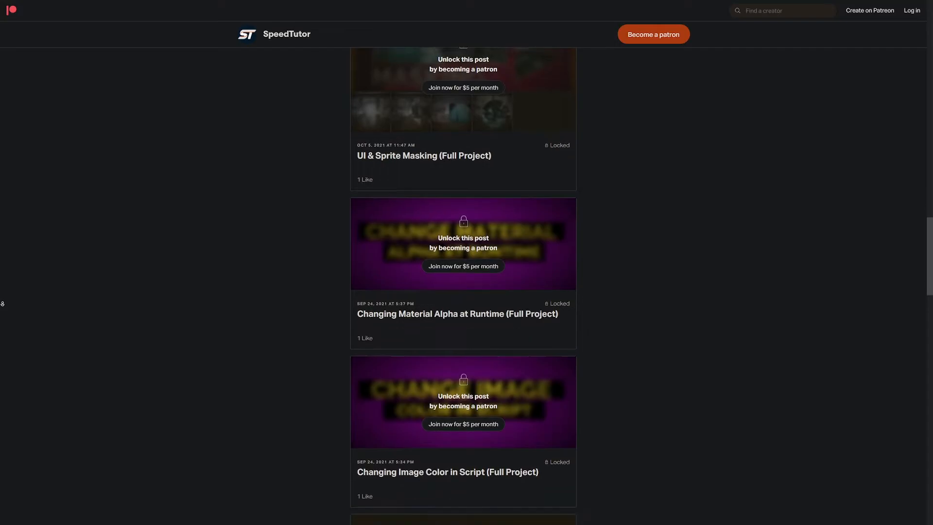
{"action": "scroll", "scroll_direction": "down", "scroll_amount": 3}
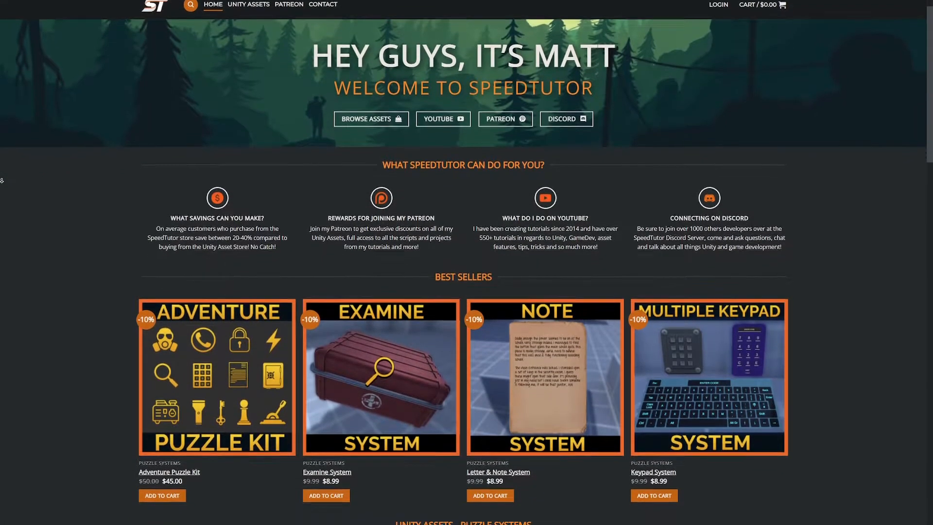
Scroll the SpeedTutor homepage down to the Best Sellers and Puzzle Systems sections.
{"action": "scroll", "scroll_direction": "down", "scroll_amount": 3}
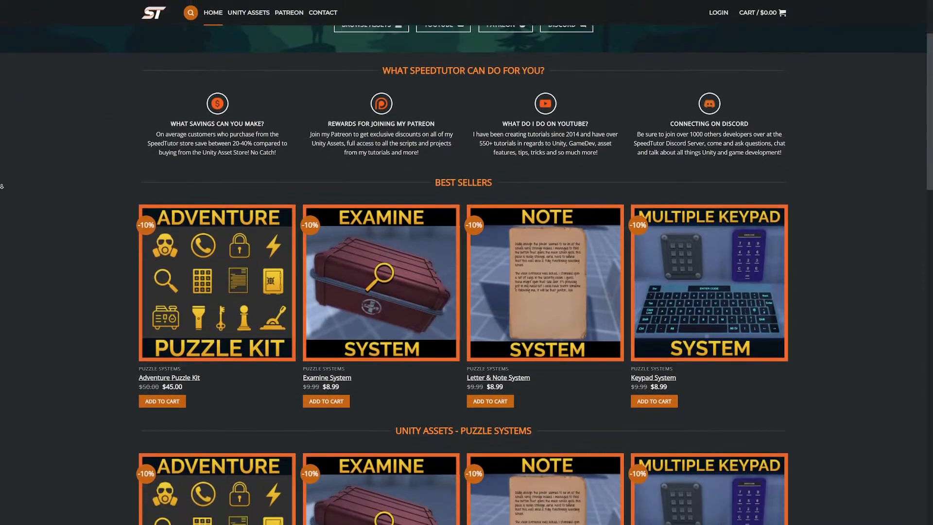
{"action": "scroll", "scroll_direction": "down", "scroll_amount": 3}
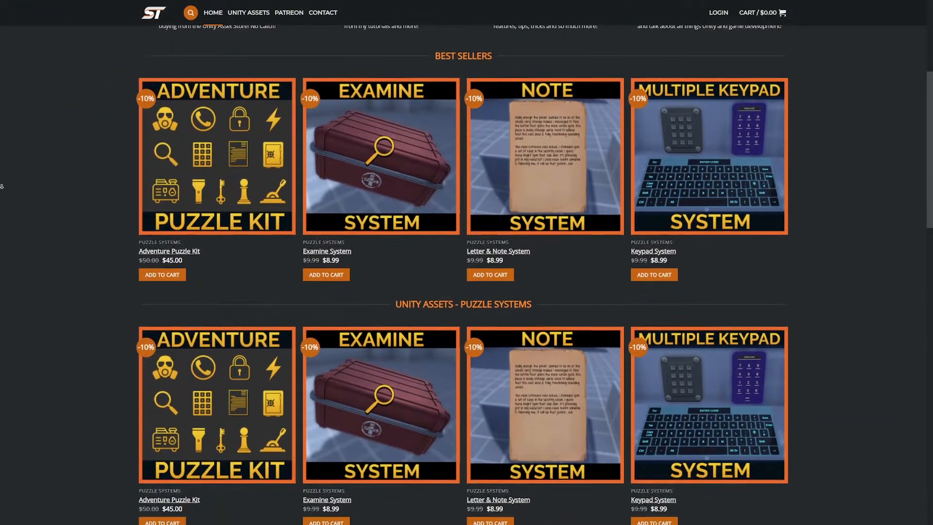